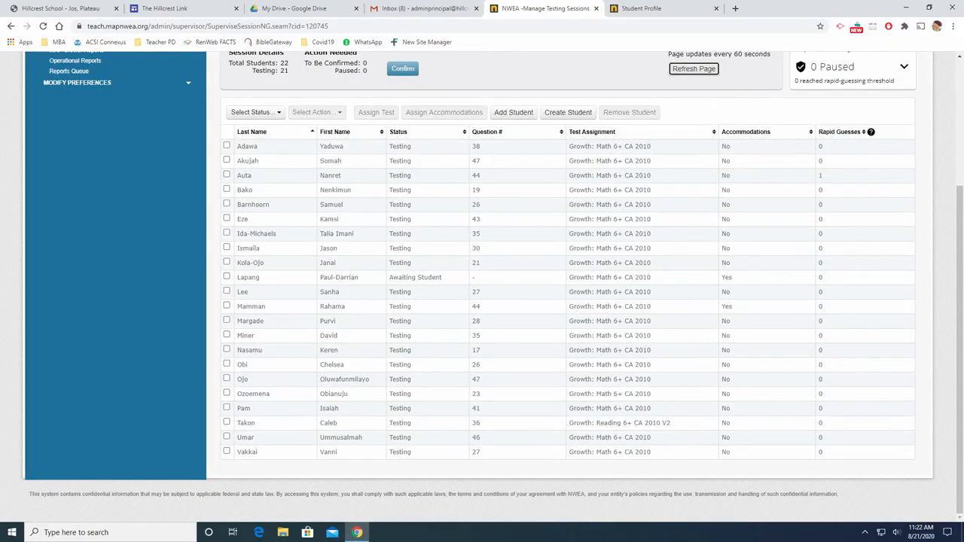
Step: Switch to the Student Profile tab to view reading projections, Lexile range and the Growth Over Time chart
{"action": "left_click", "coordinate": [521, 8]}
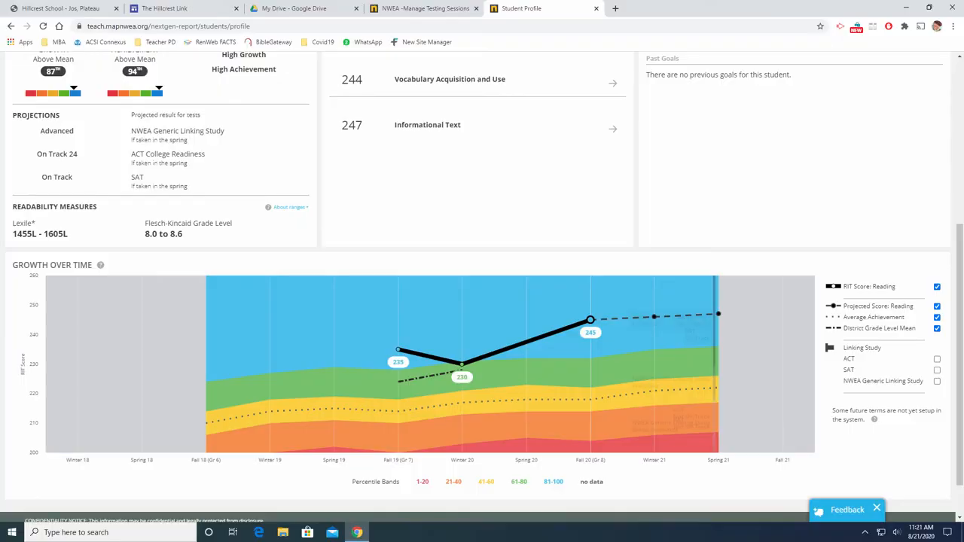